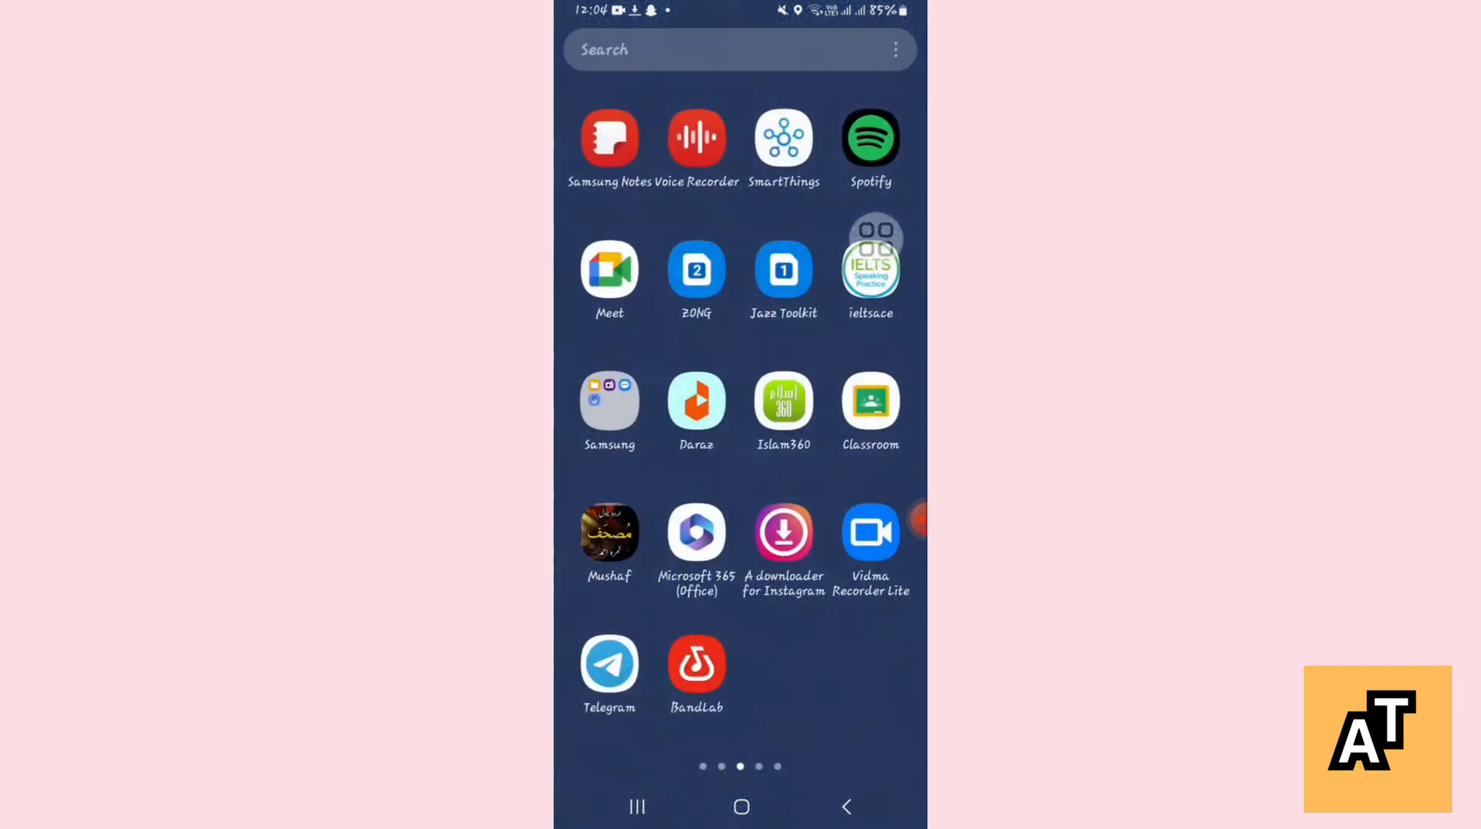
Launch Google Classroom from the home screen into the URDU JOURNALISM class stream.
click(868, 404)
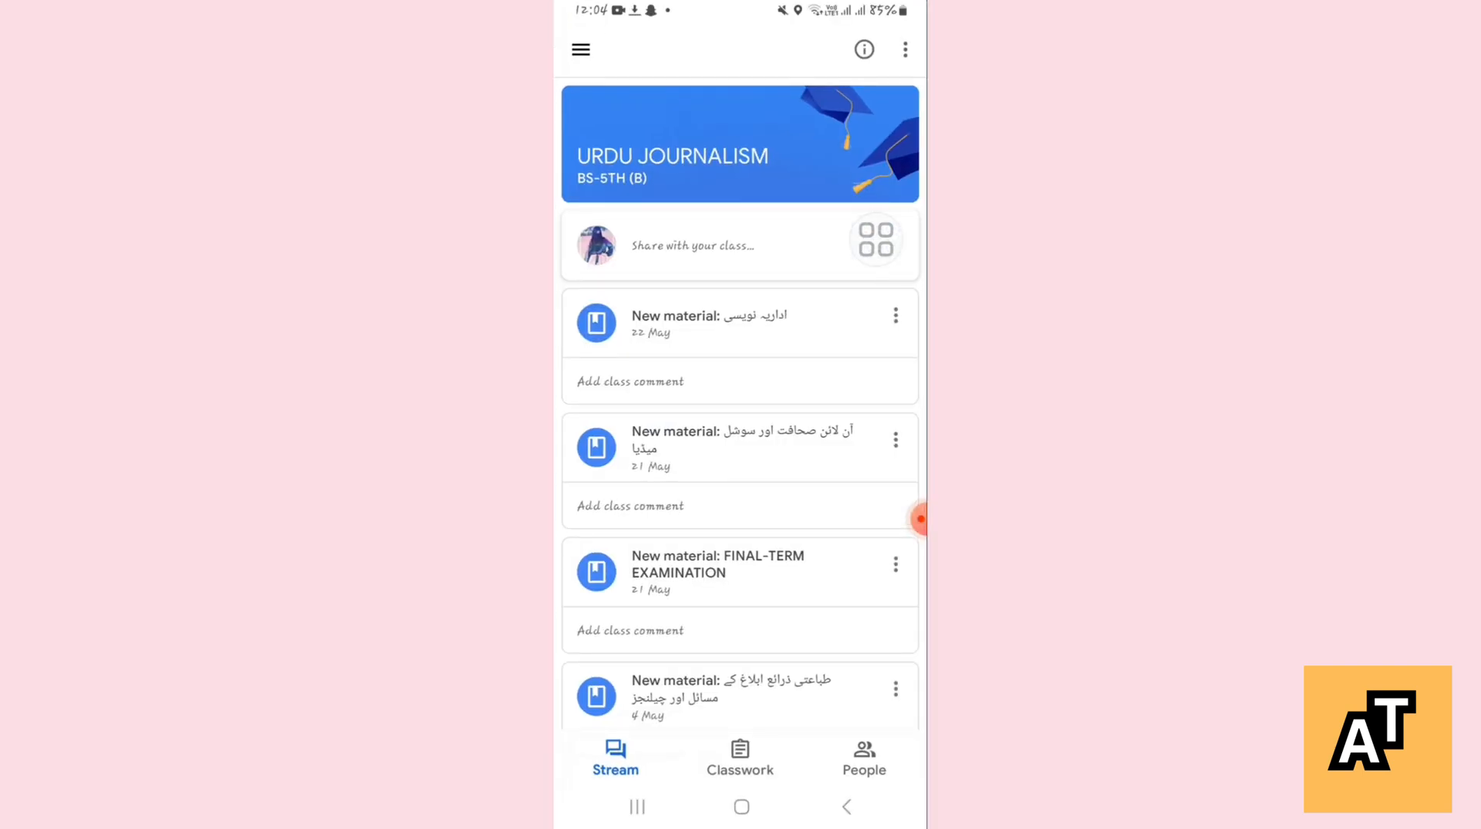
Show the URDU JOURNALISM People list with its teacher and classmates.
click(863, 756)
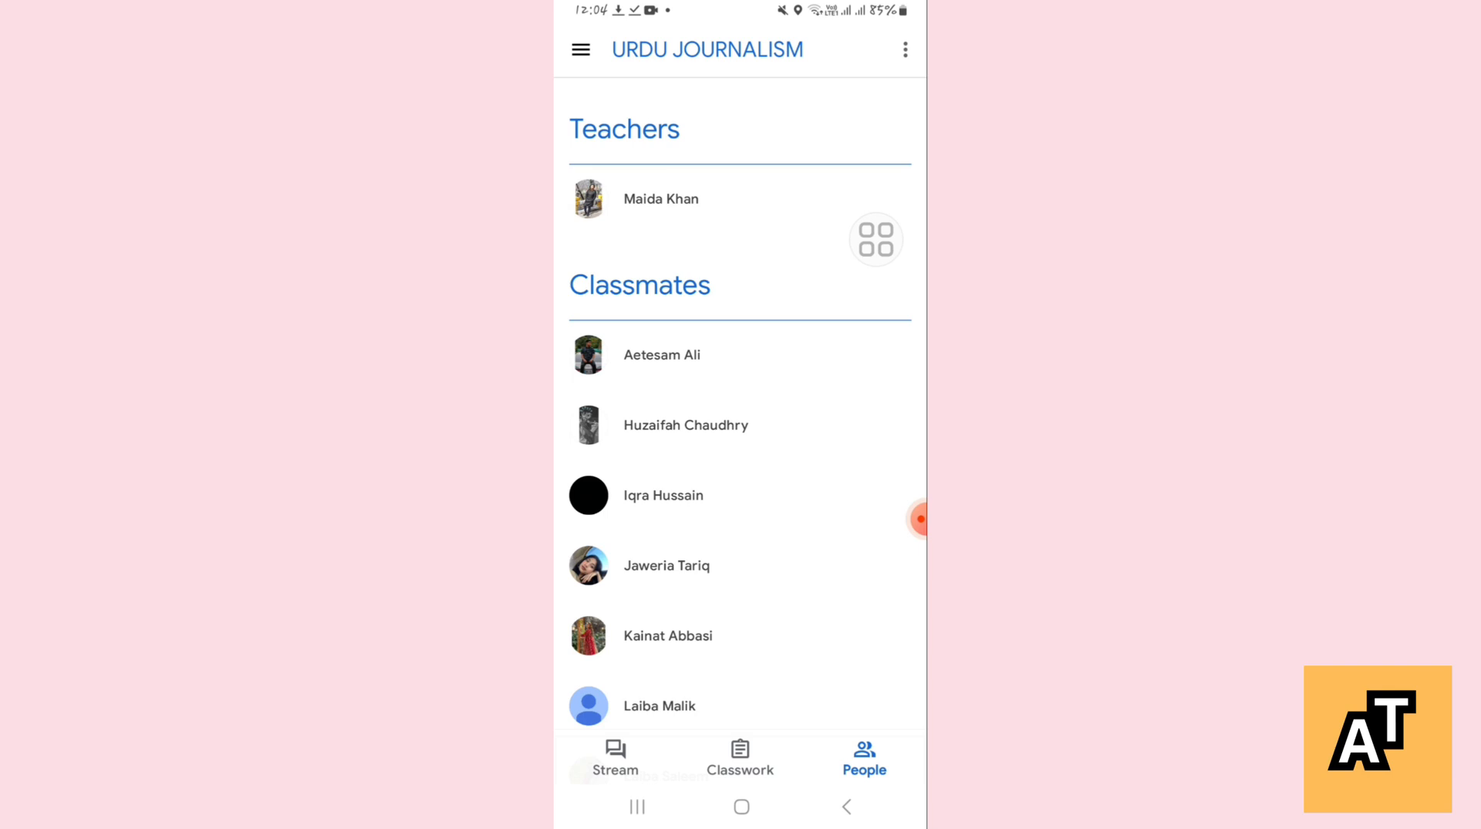
click(903, 49)
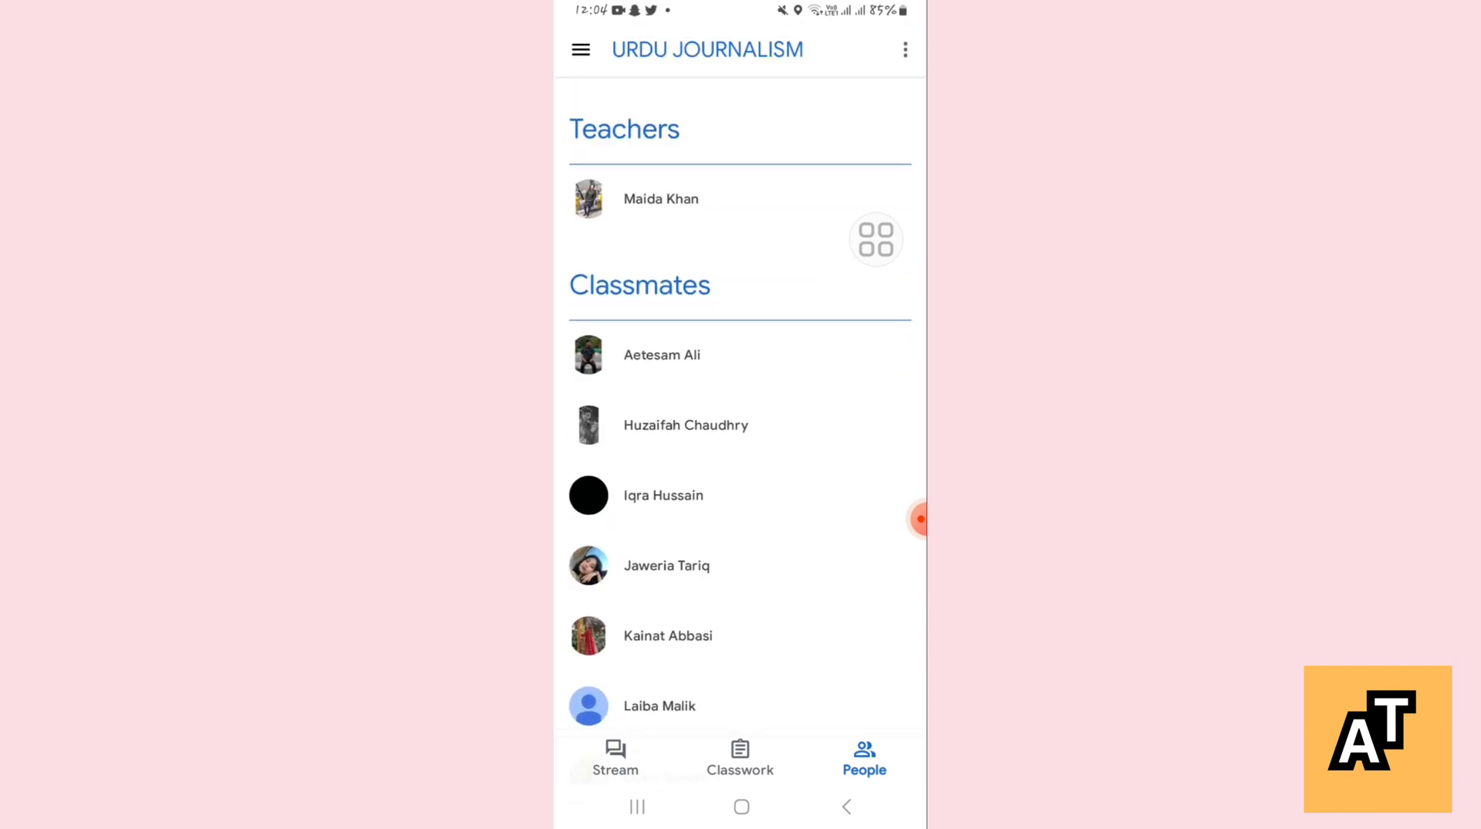
click(662, 354)
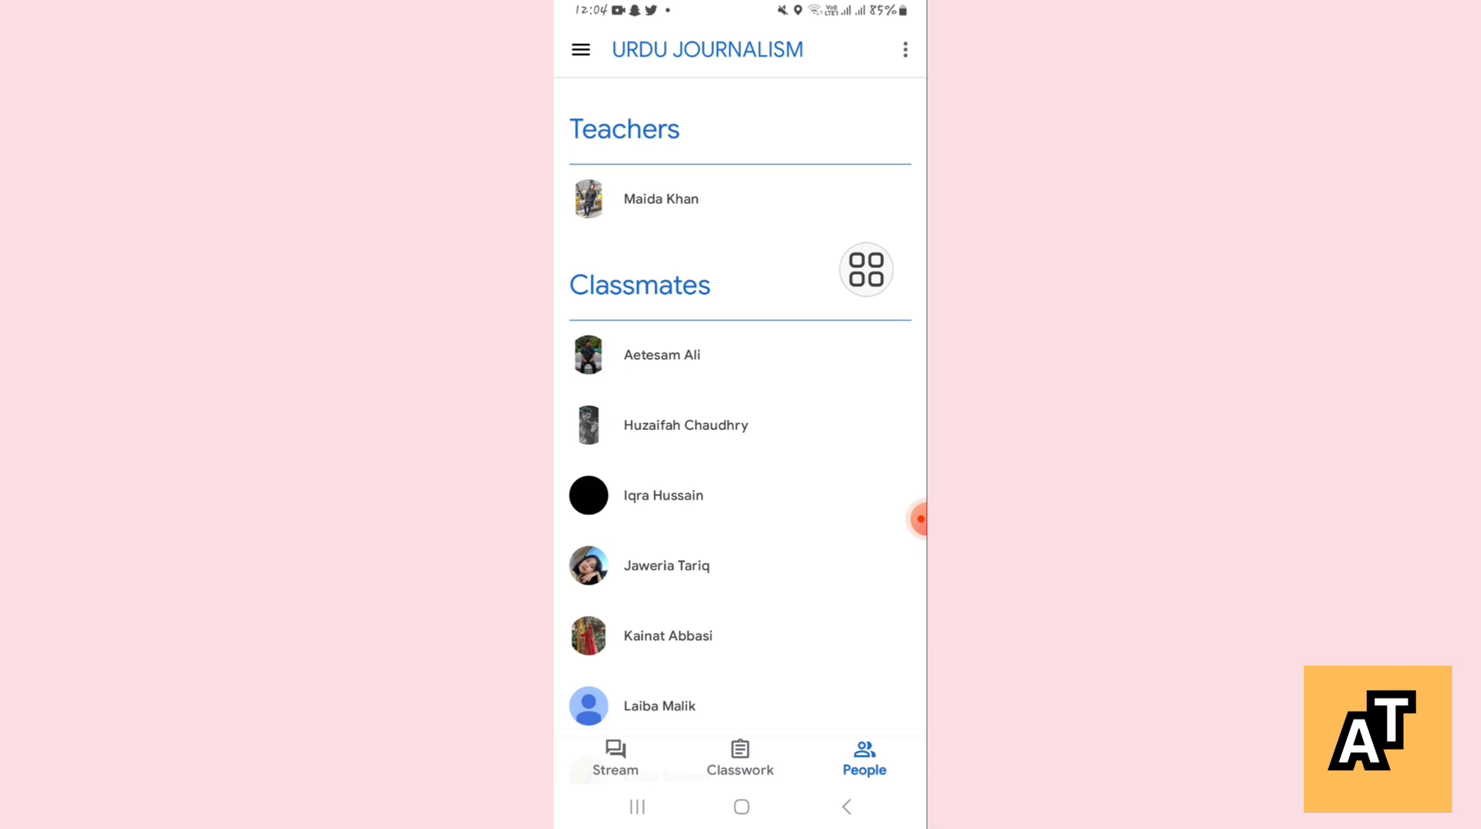
click(916, 520)
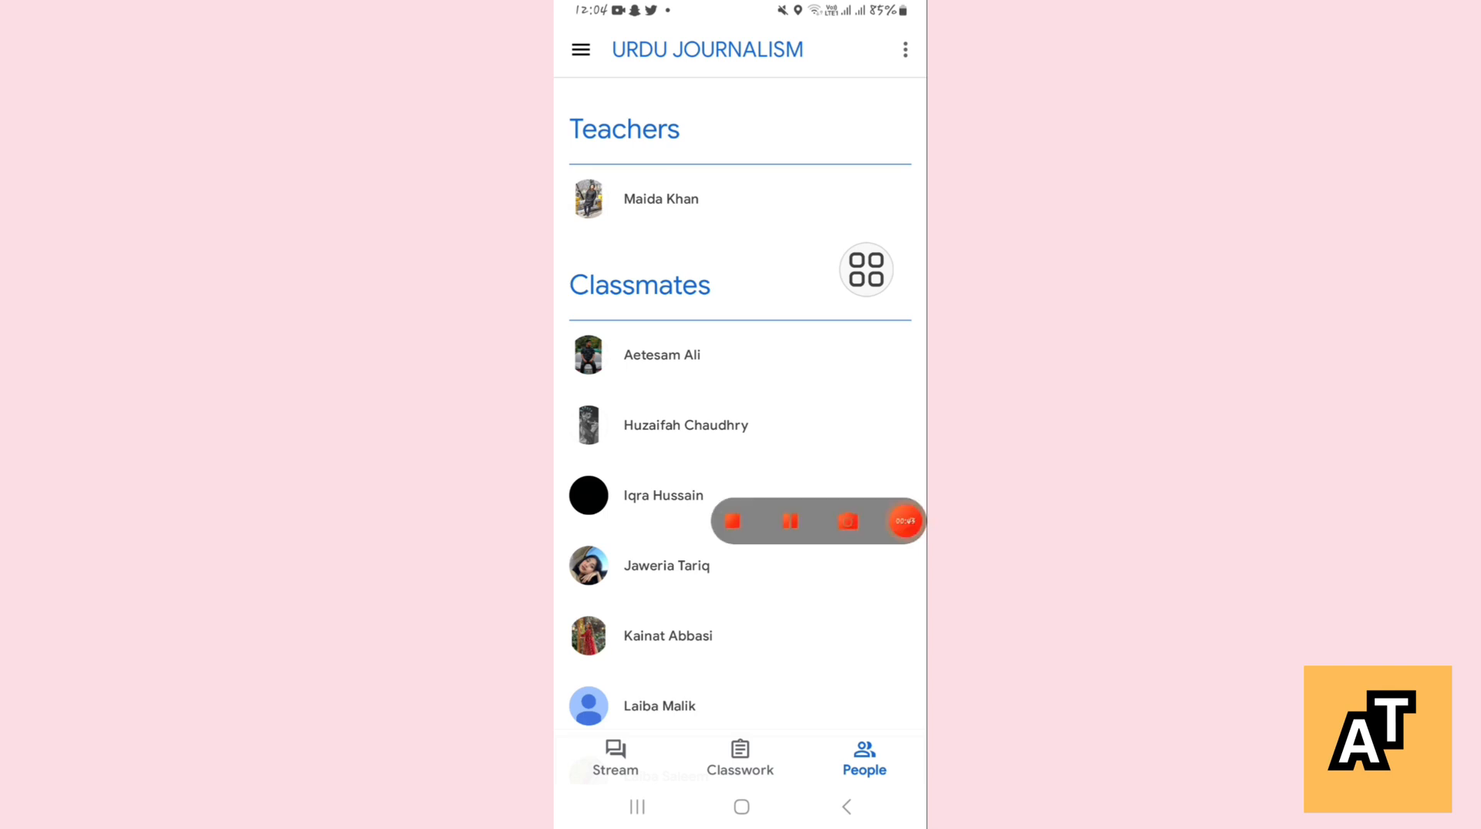